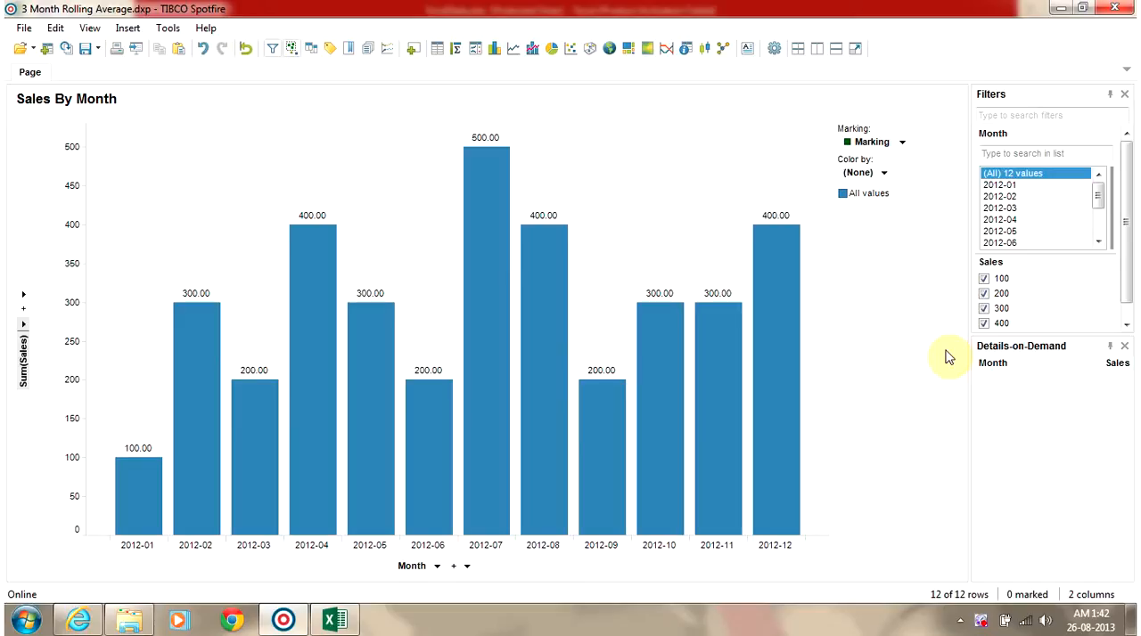
pyautogui.moveTo(164, 545)
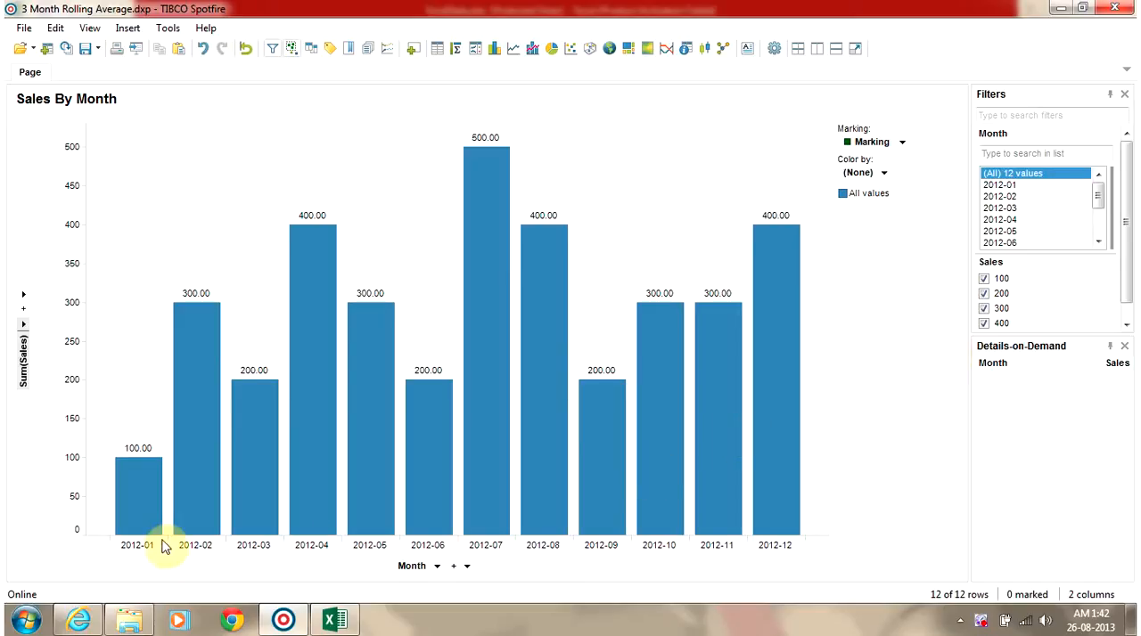
pyautogui.moveTo(816, 508)
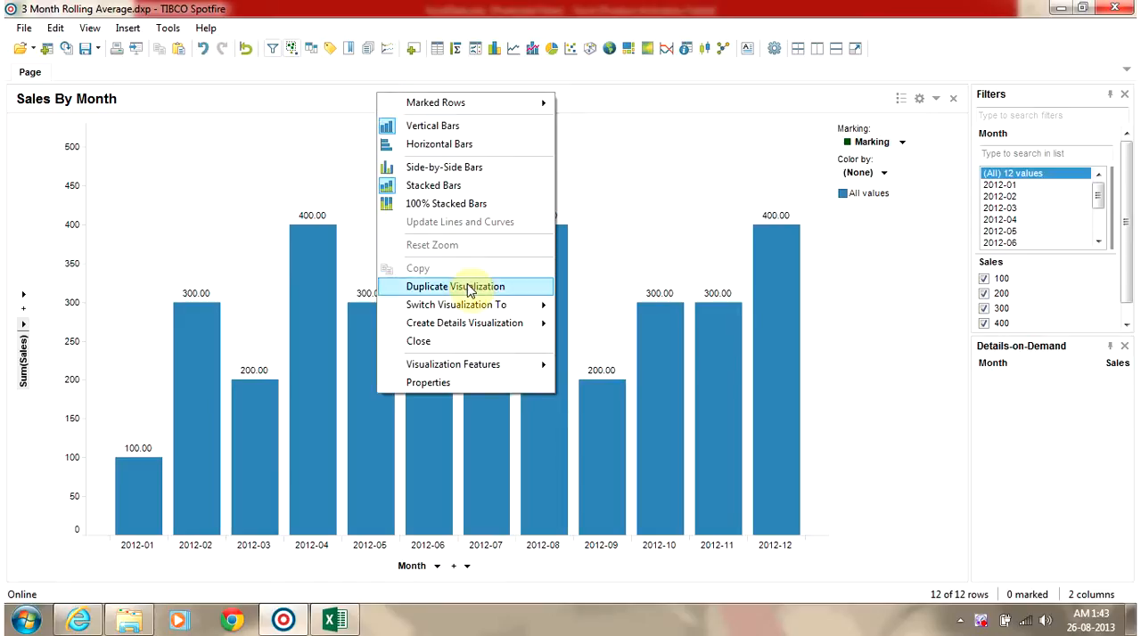
# Duplicate the sales bar chart and retitle the copy '% Growth in Sales By Month' via its properties
pyautogui.click(456, 285)
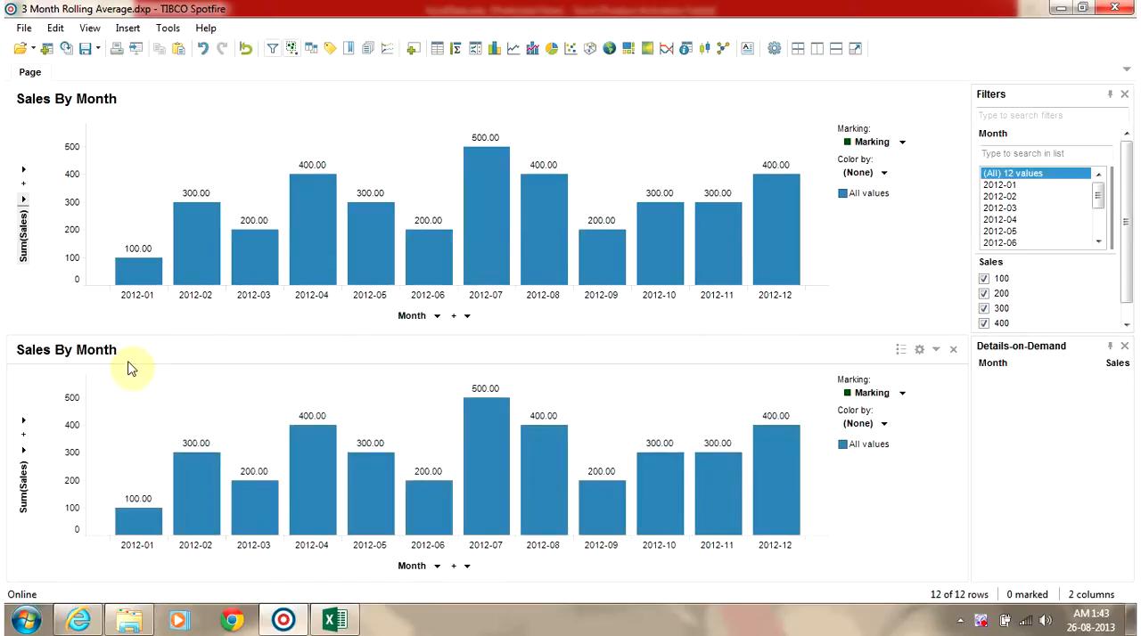
pyautogui.rightClick(128, 369)
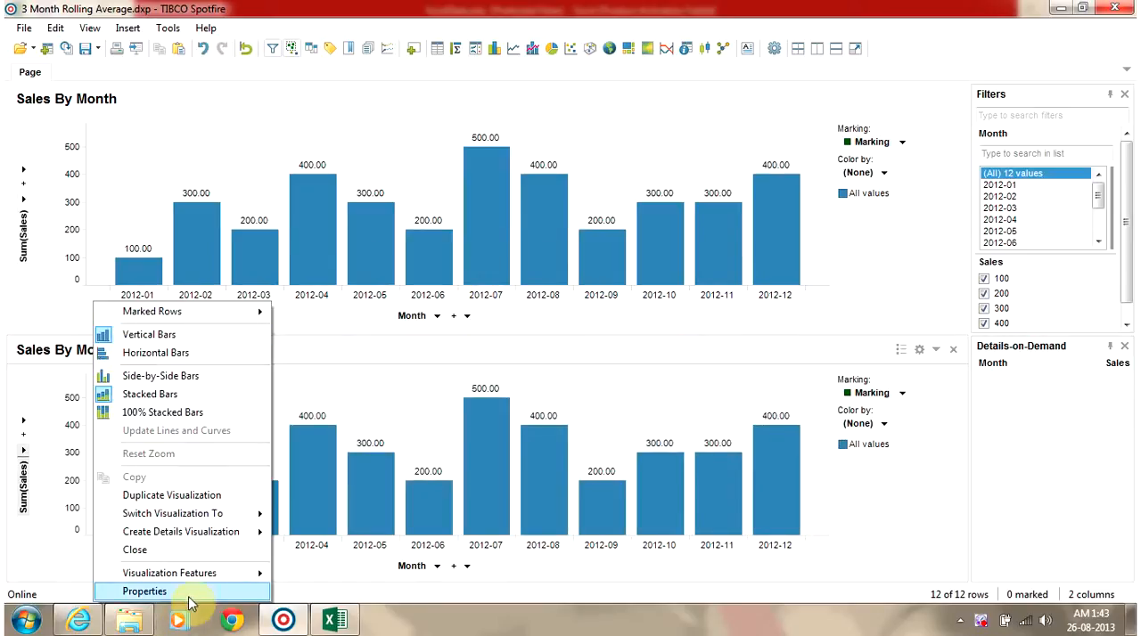
pyautogui.click(143, 592)
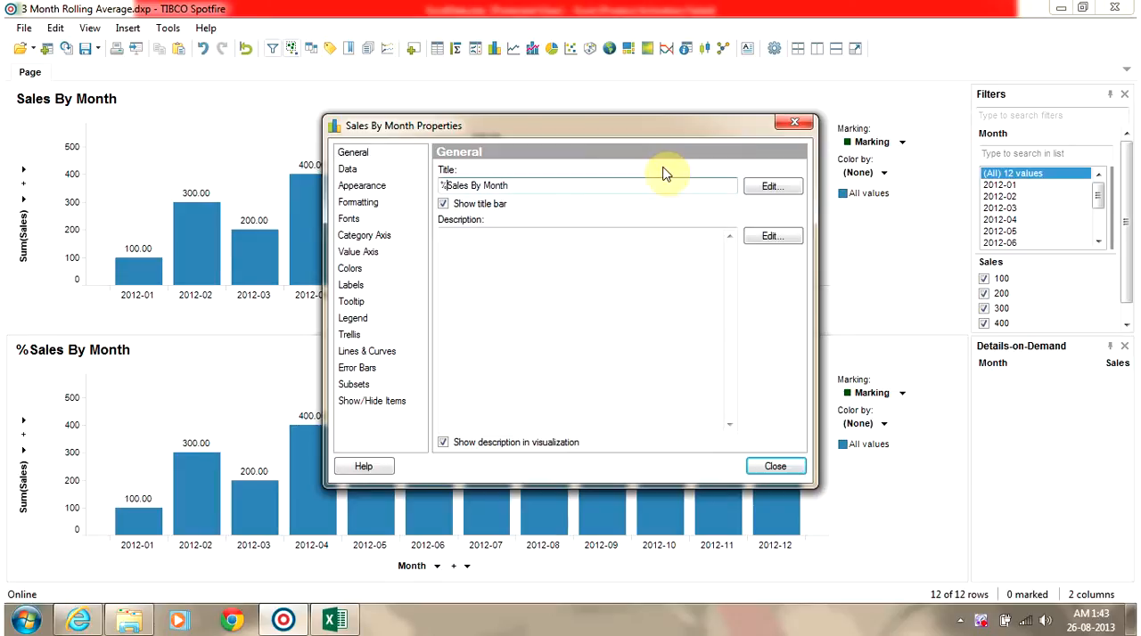
pyautogui.write('Growth in')
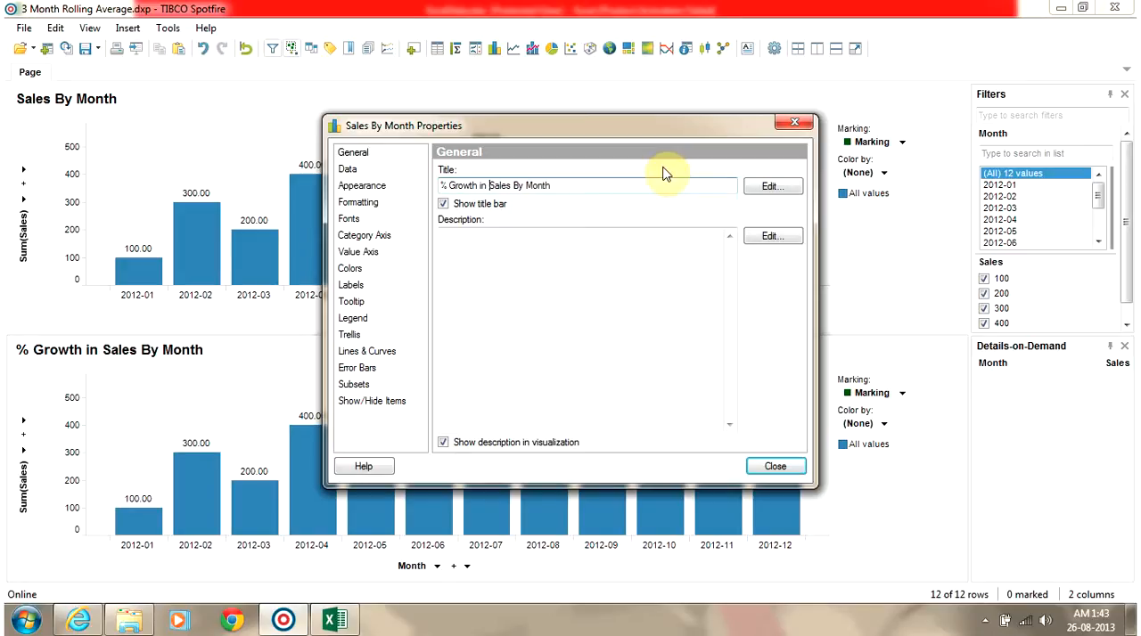
pyautogui.click(774, 467)
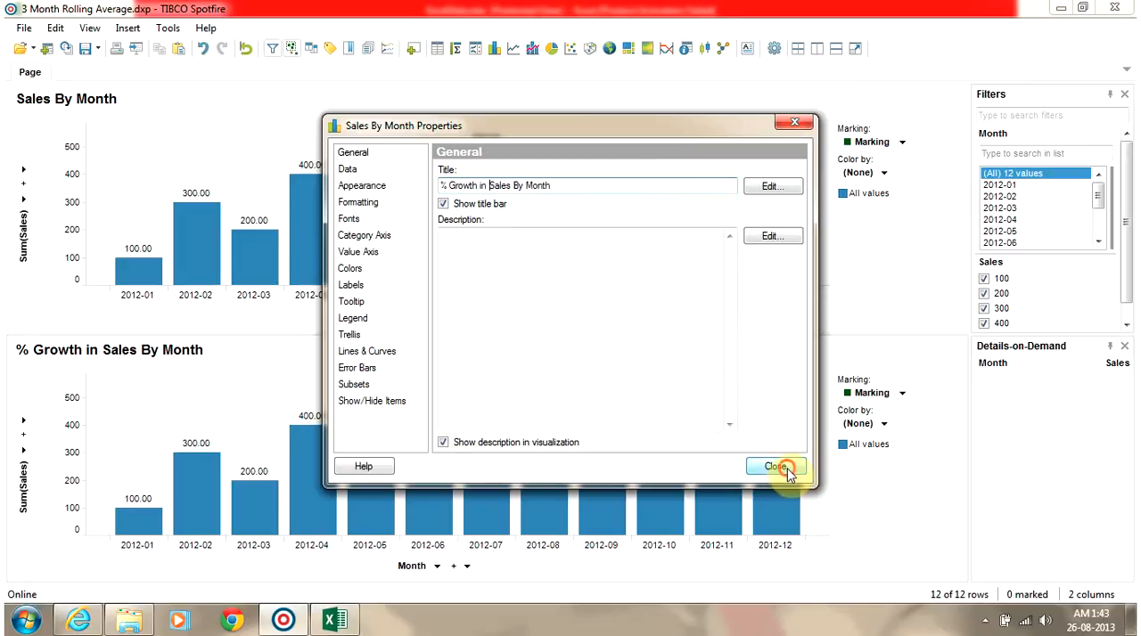
pyautogui.click(770, 467)
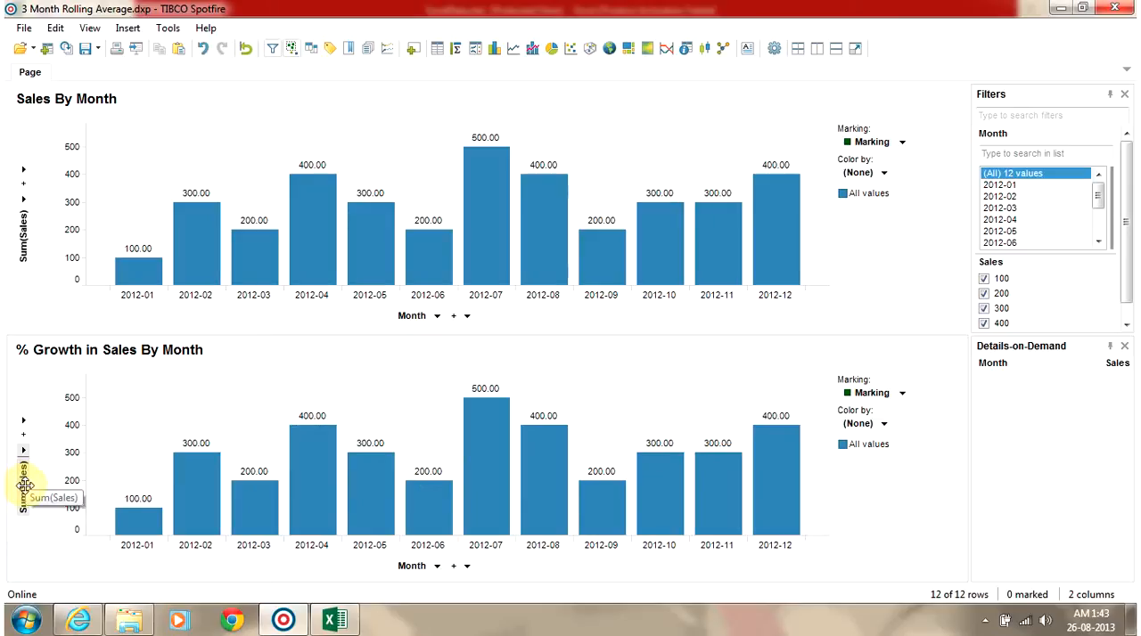
# Set the value axis to the custom expression Sum([Sales]) OVER (Previous([Axis.X])) for month-on-month growth
pyautogui.rightClick(22, 496)
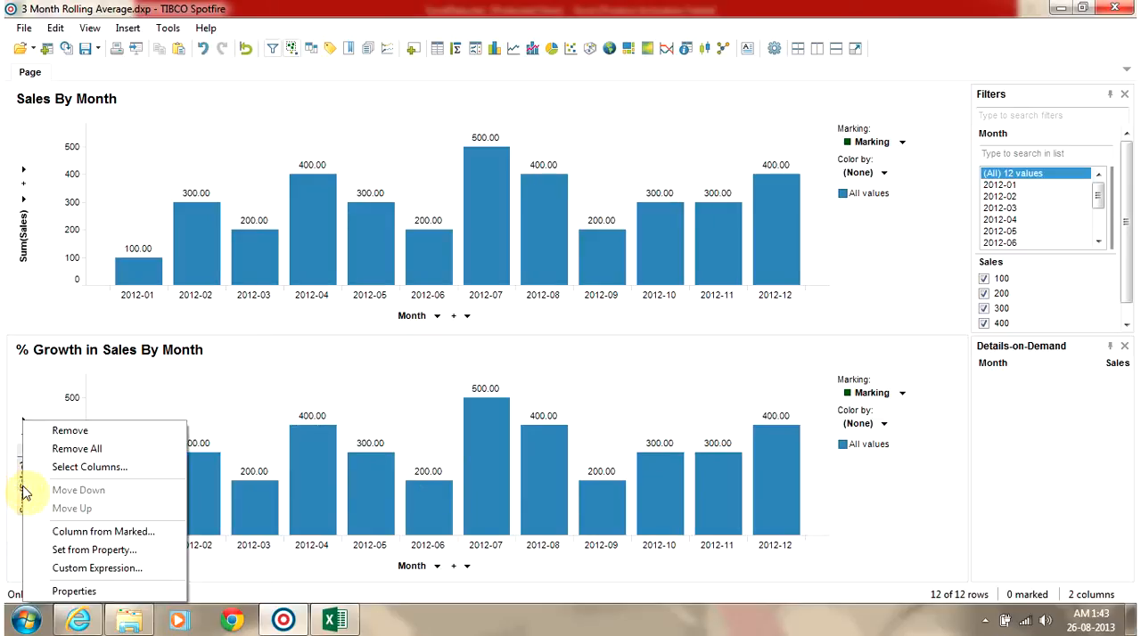
pyautogui.click(97, 567)
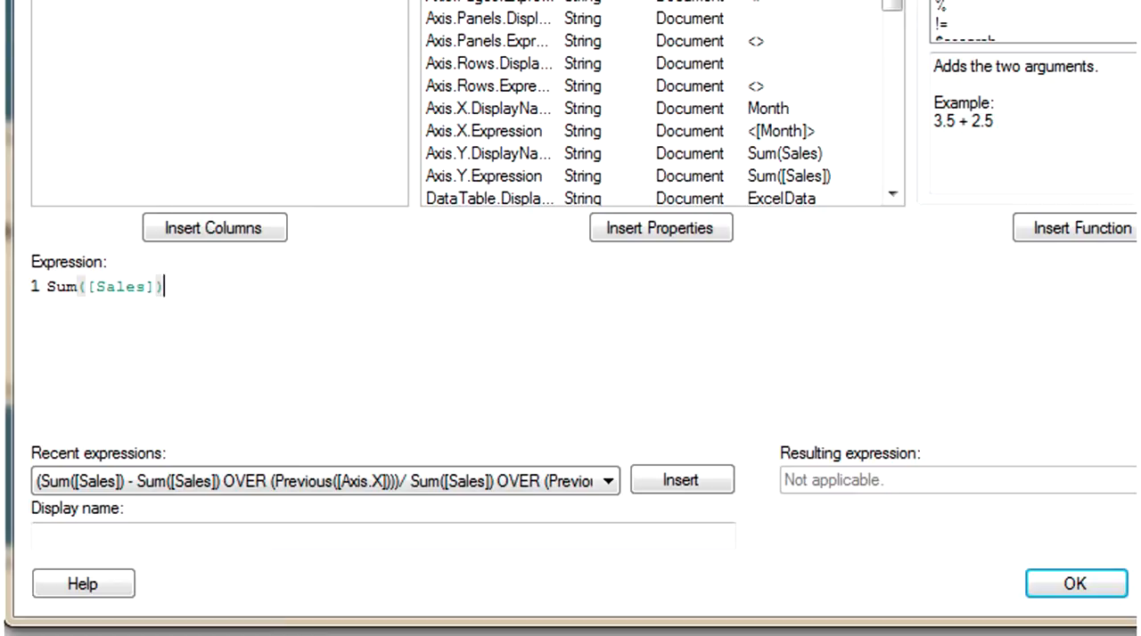
pyautogui.write('OVER')
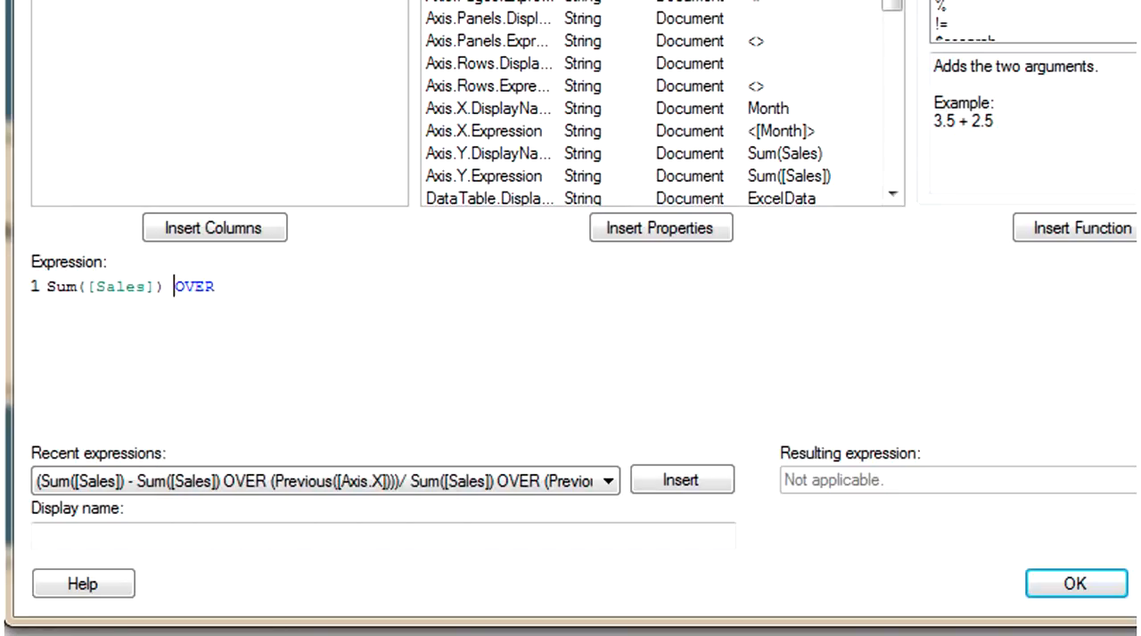
pyautogui.doubleClick(122, 286)
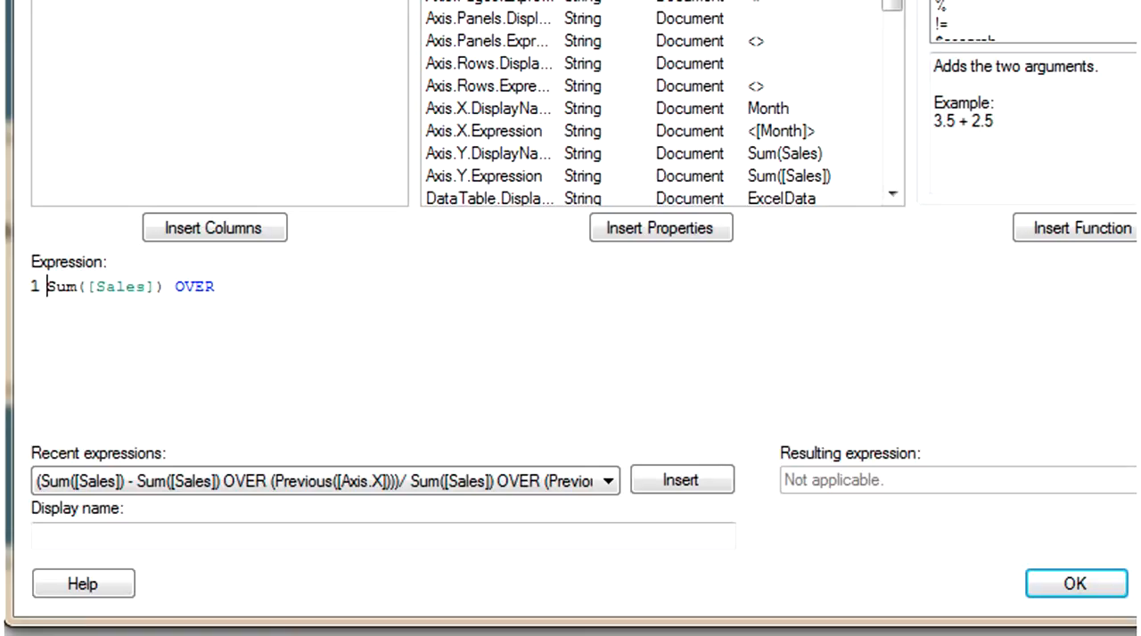
pyautogui.write('Sum([Sales]) -')
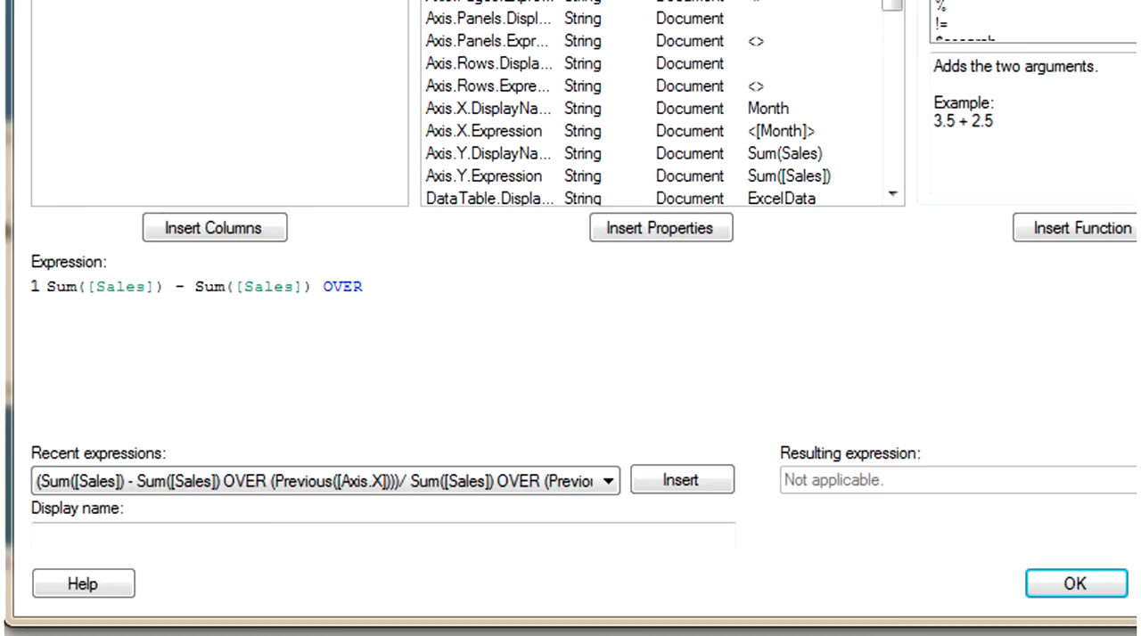
pyautogui.write('(Pr')
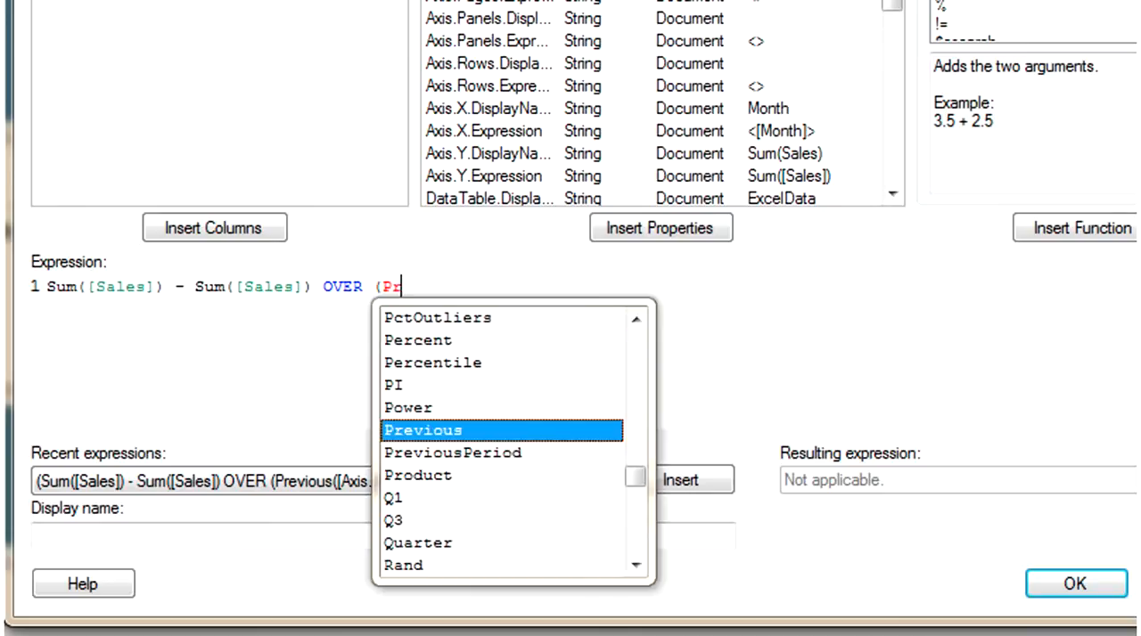
pyautogui.write('eviou')
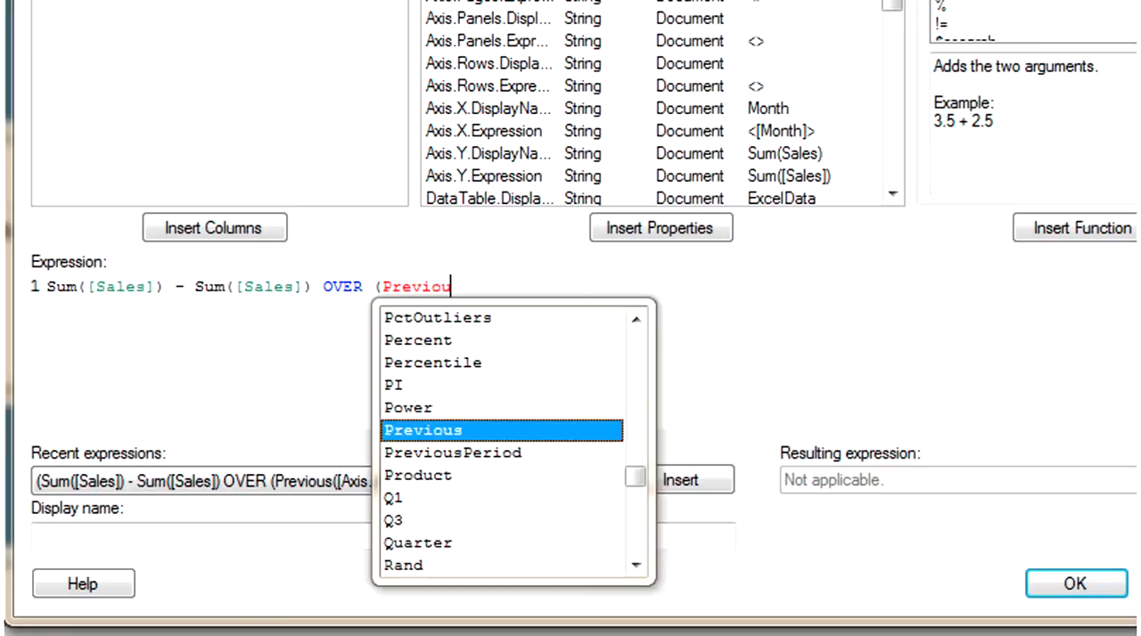
pyautogui.doubleClick(423, 430)
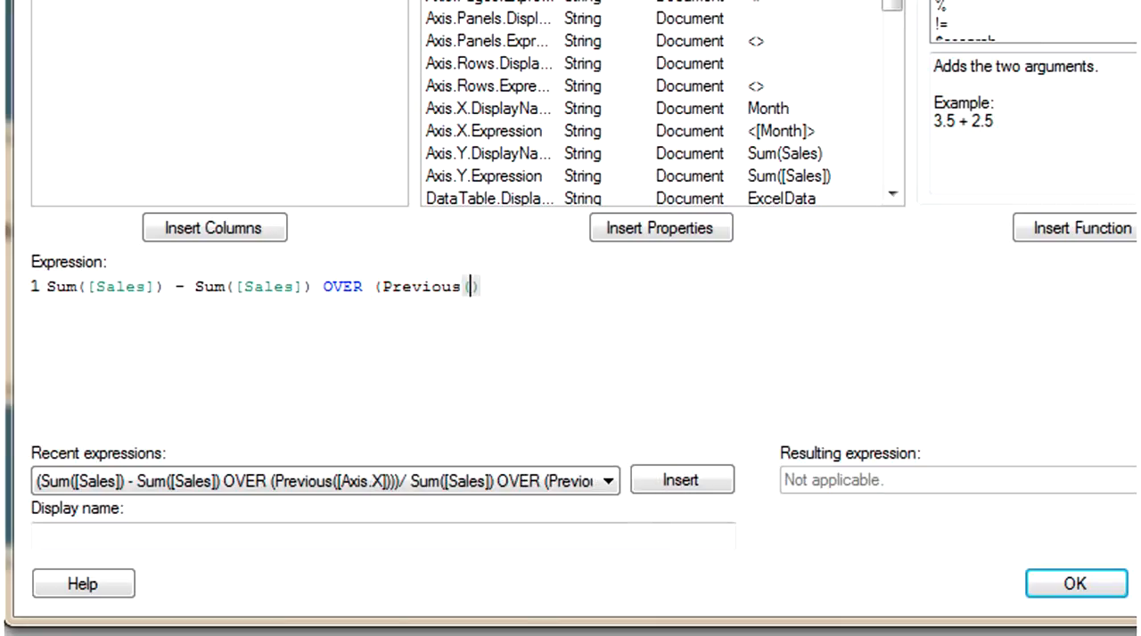
pyautogui.write('[')
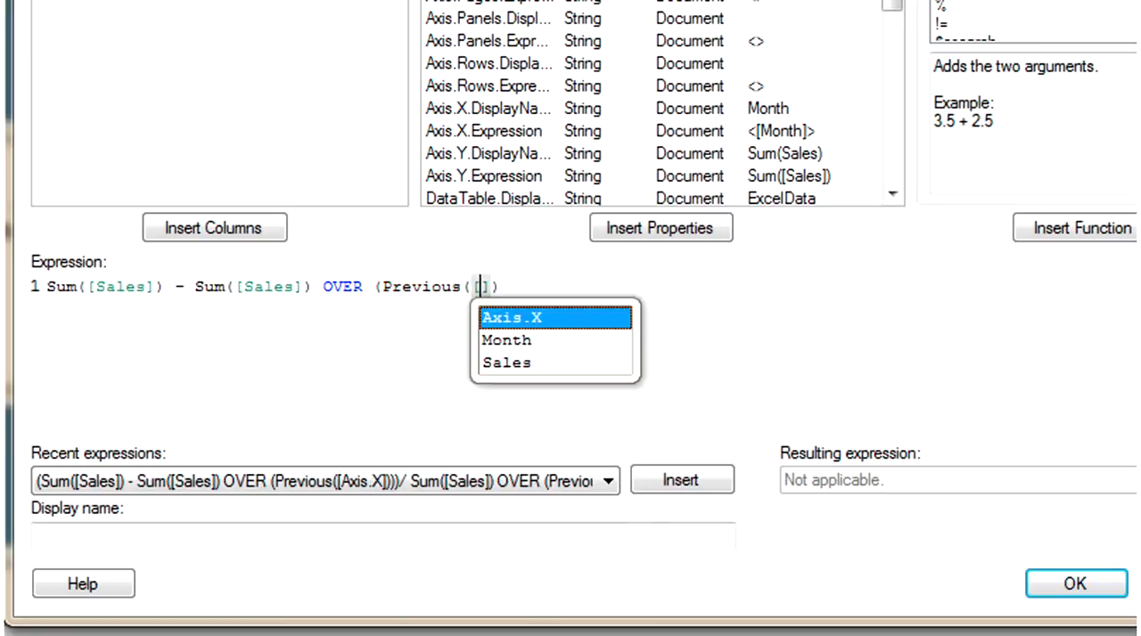
pyautogui.doubleClick(514, 317)
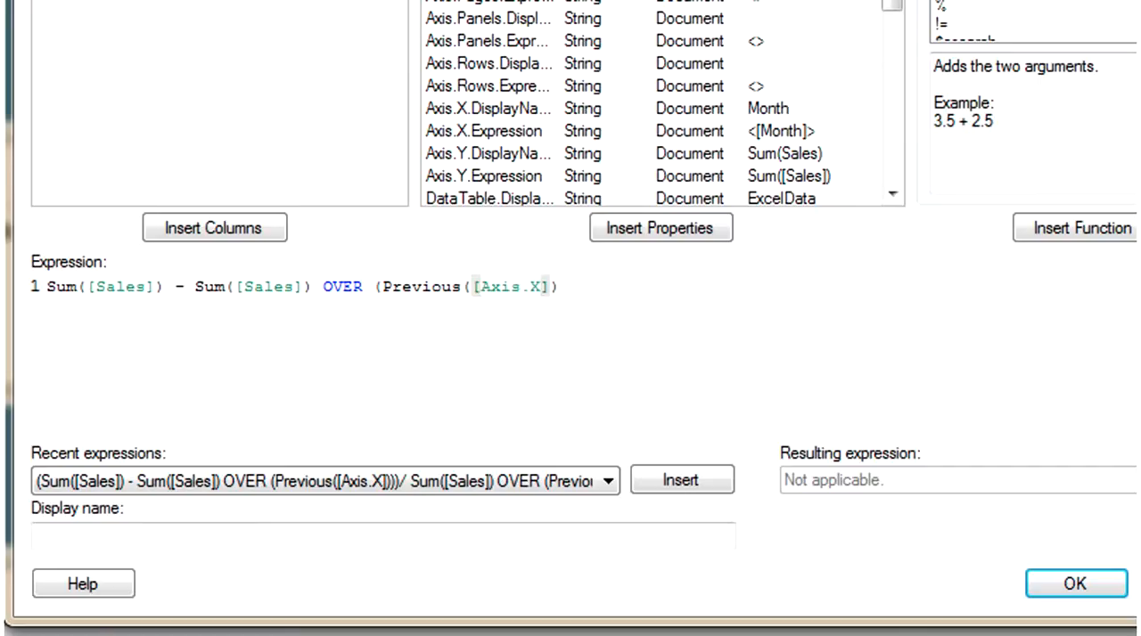
pyautogui.write('))')
pyautogui.write('/')
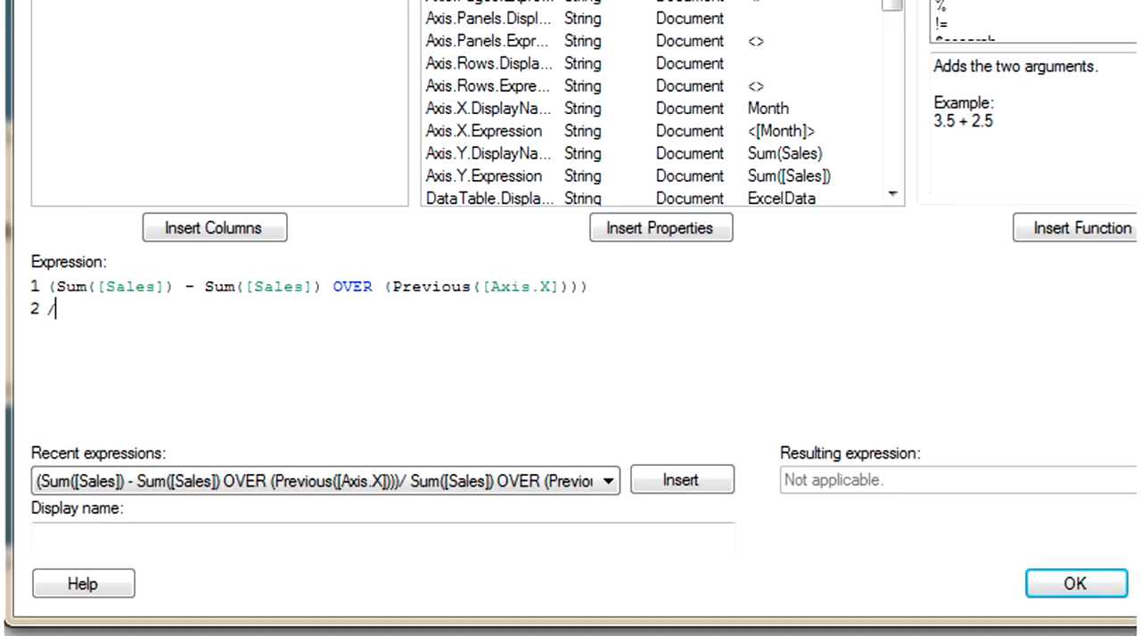
pyautogui.write('Sum([Sales]) OVER (Previous([Axis.X]))')
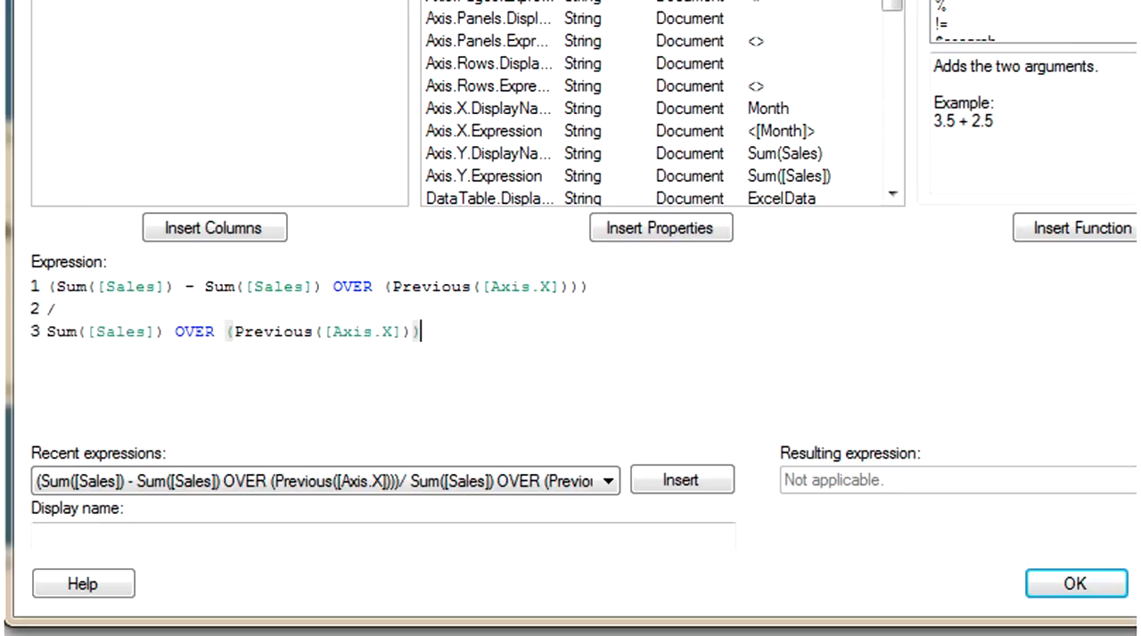
# Name the expression's display name '% Growth' and apply it to the chart
pyautogui.click(384, 535)
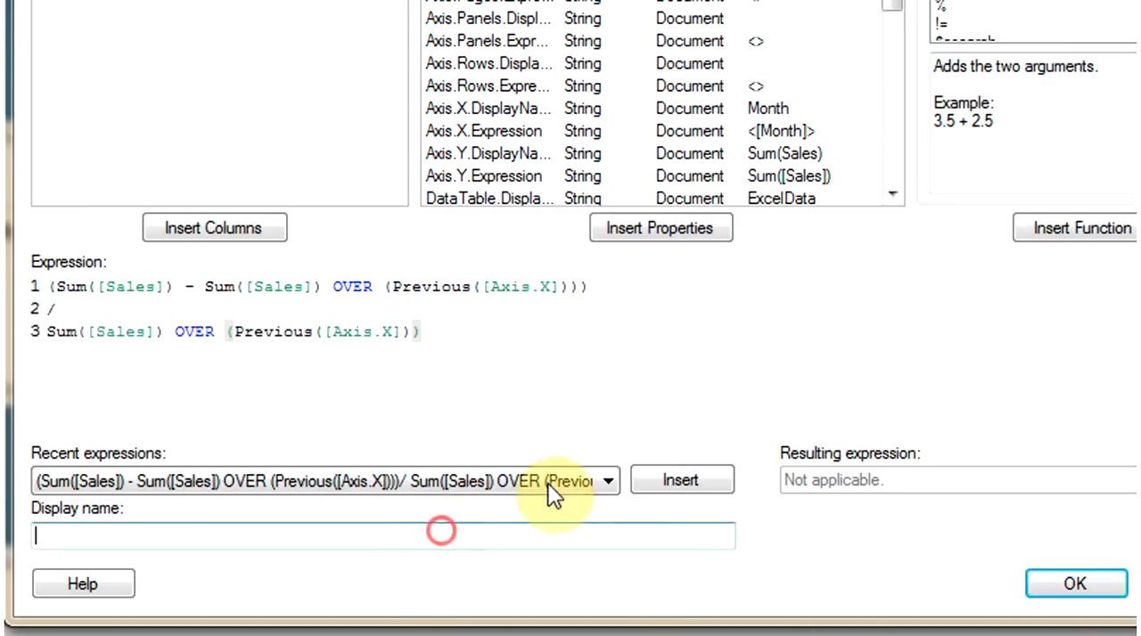
pyautogui.write('%')
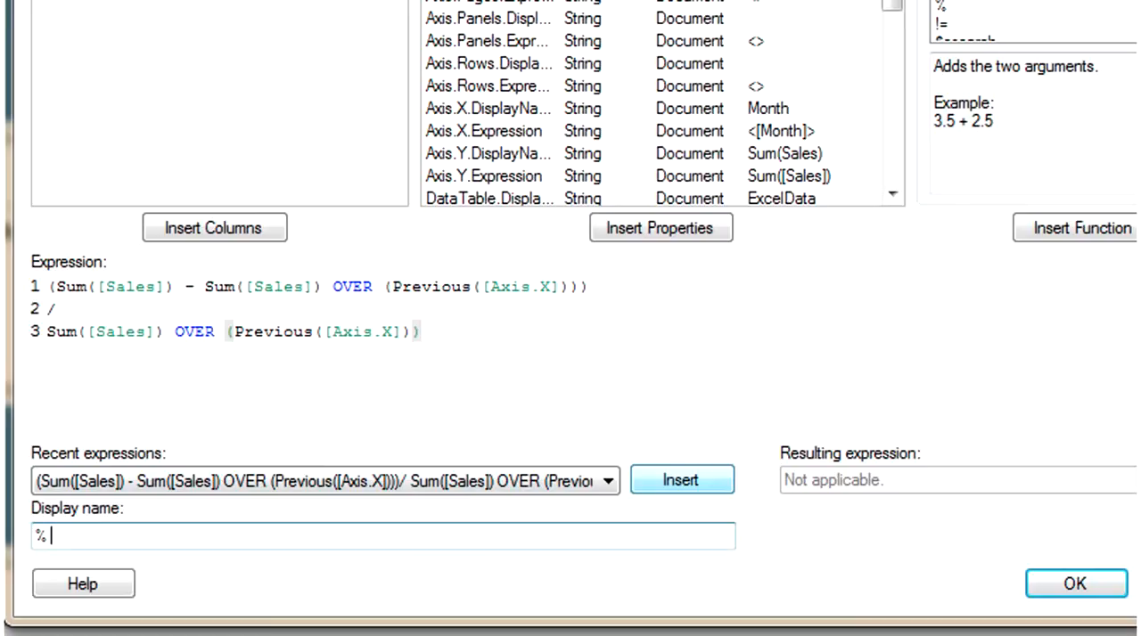
pyautogui.write('Growth')
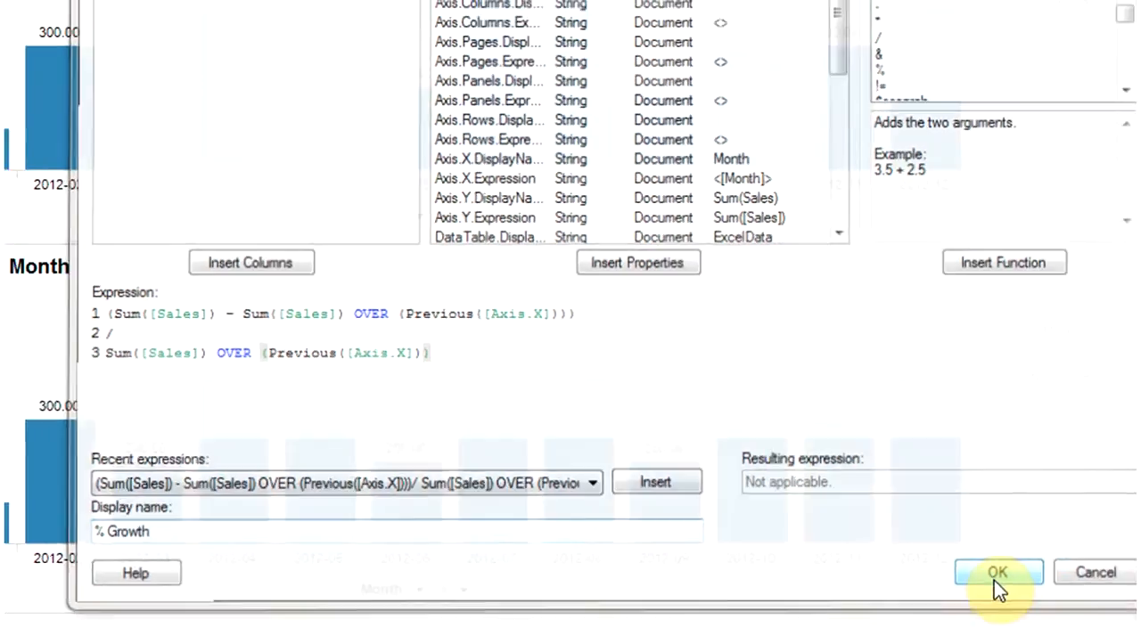
pyautogui.click(998, 572)
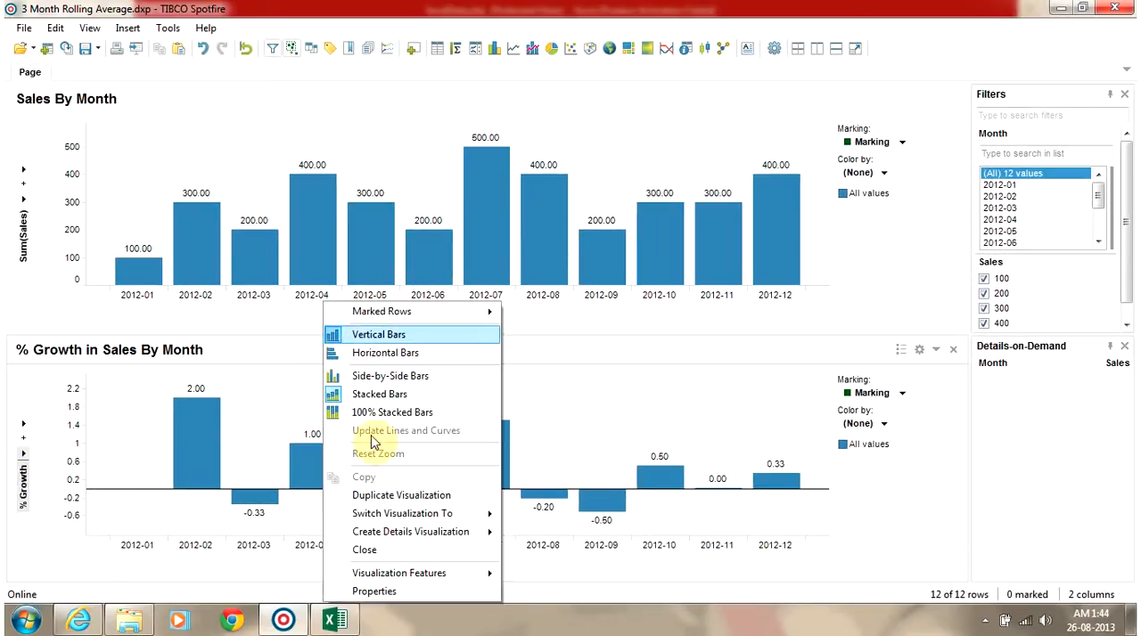
# Format the growth chart's value axis as Percentage with 0 decimals
pyautogui.click(375, 592)
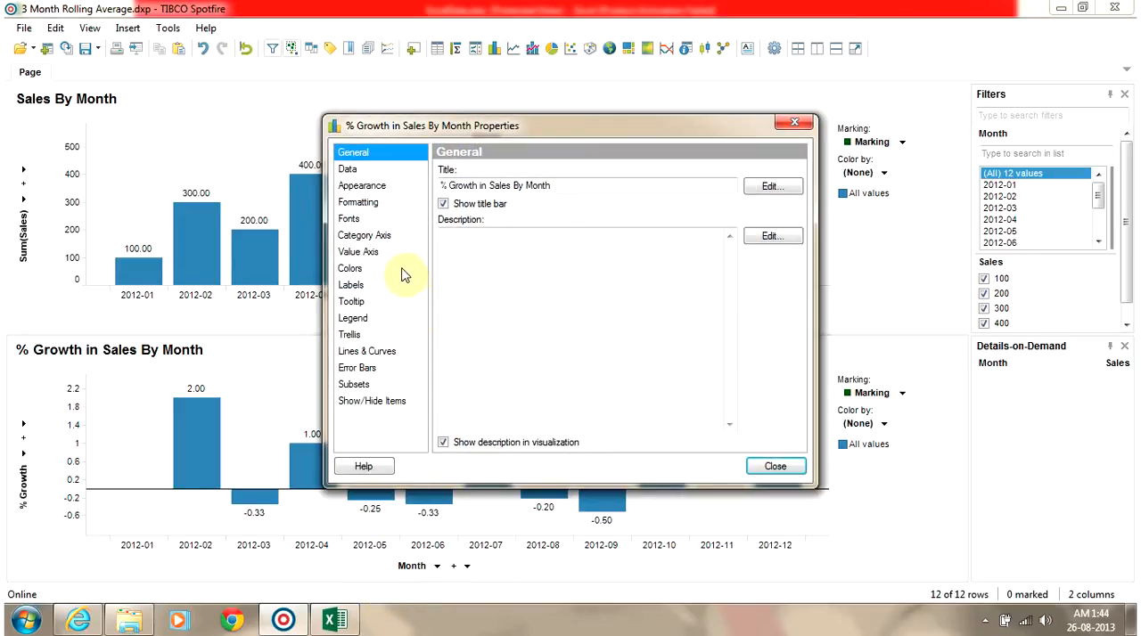
pyautogui.click(357, 203)
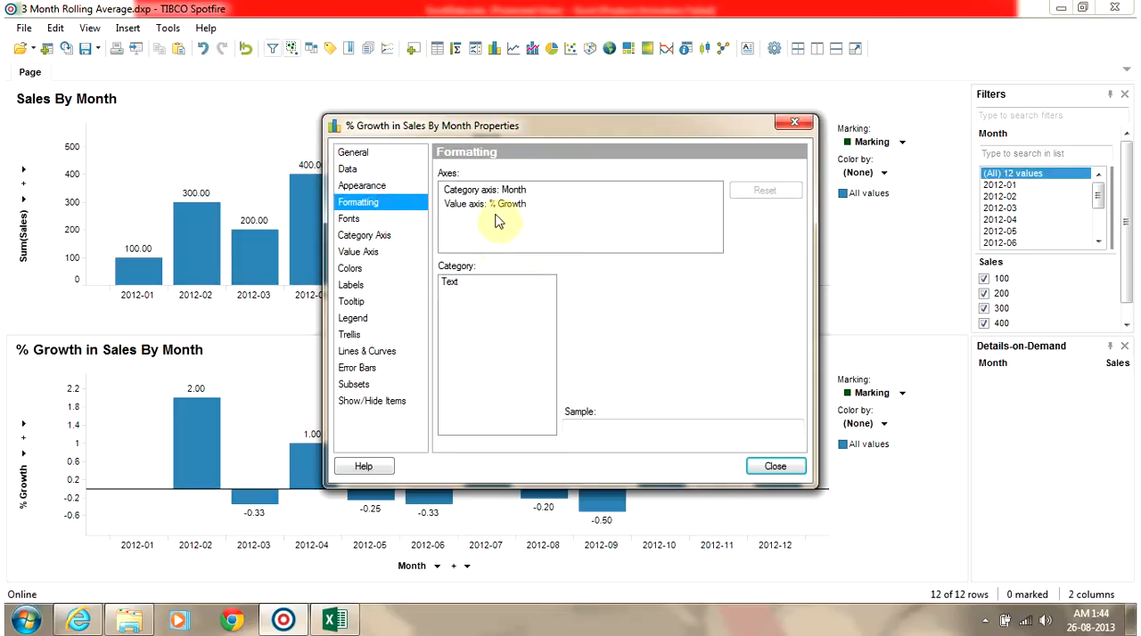
pyautogui.click(460, 303)
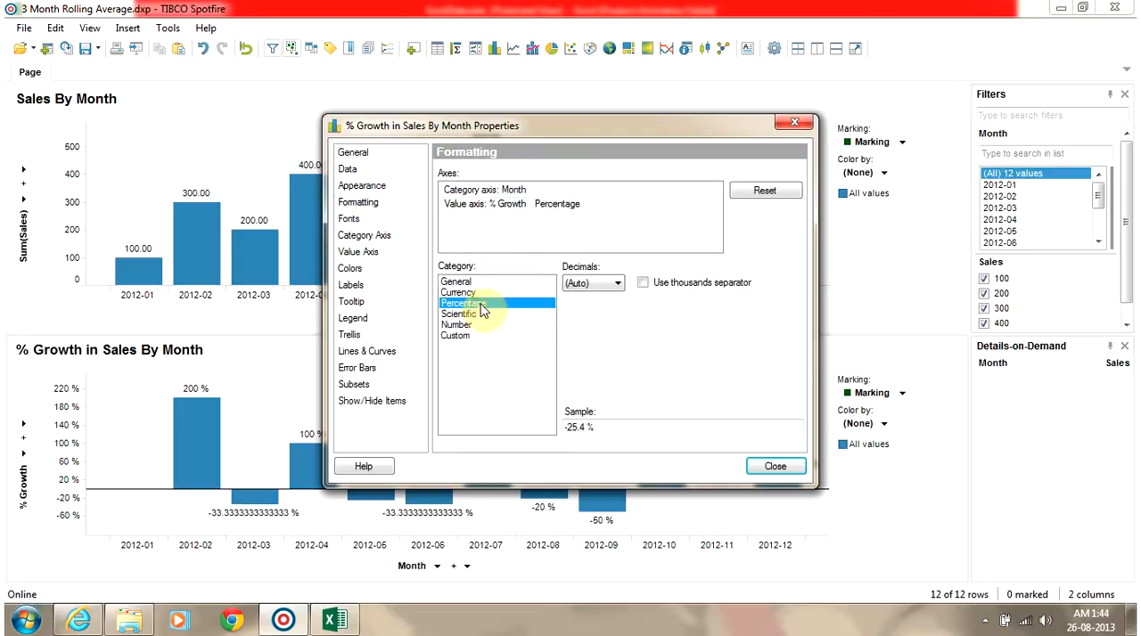
pyautogui.click(592, 281)
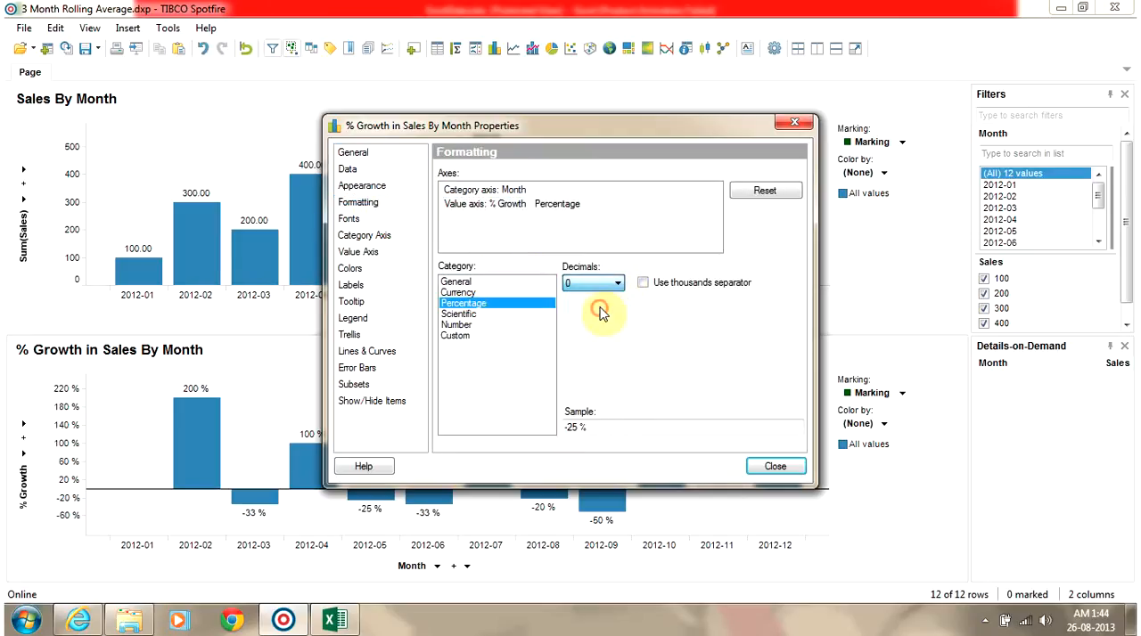
pyautogui.click(774, 465)
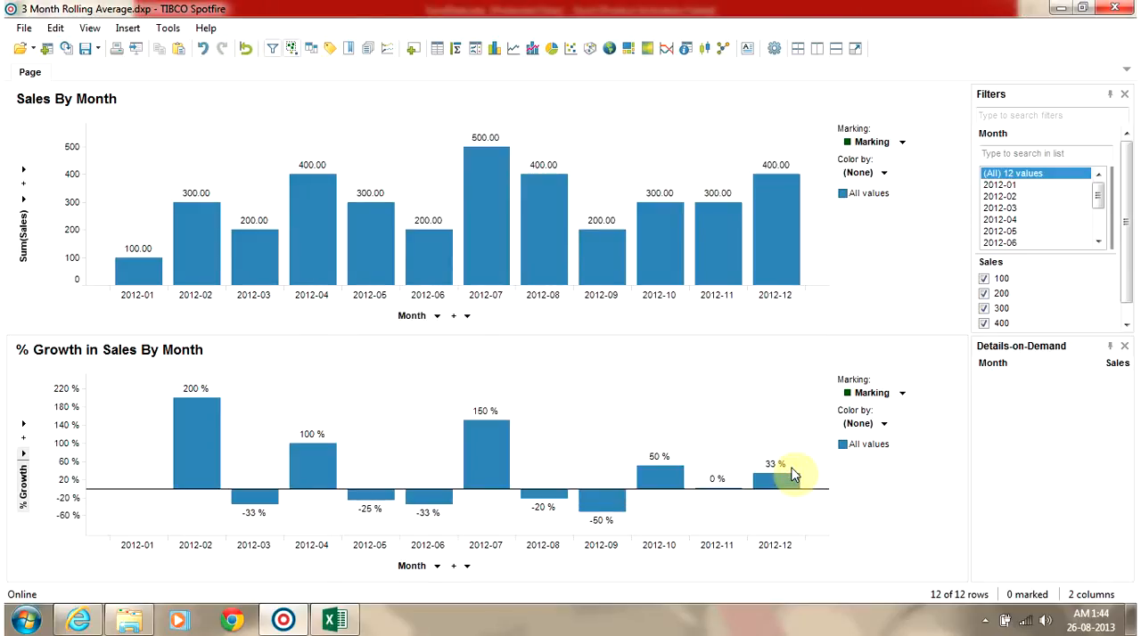
pyautogui.rightClick(22, 481)
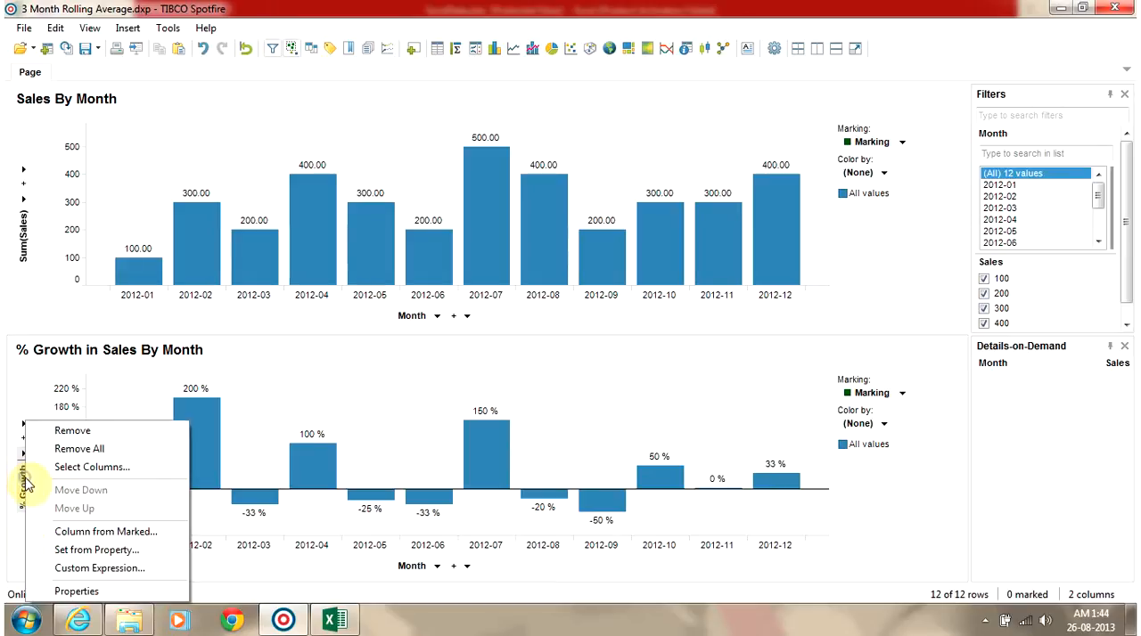
pyautogui.click(100, 569)
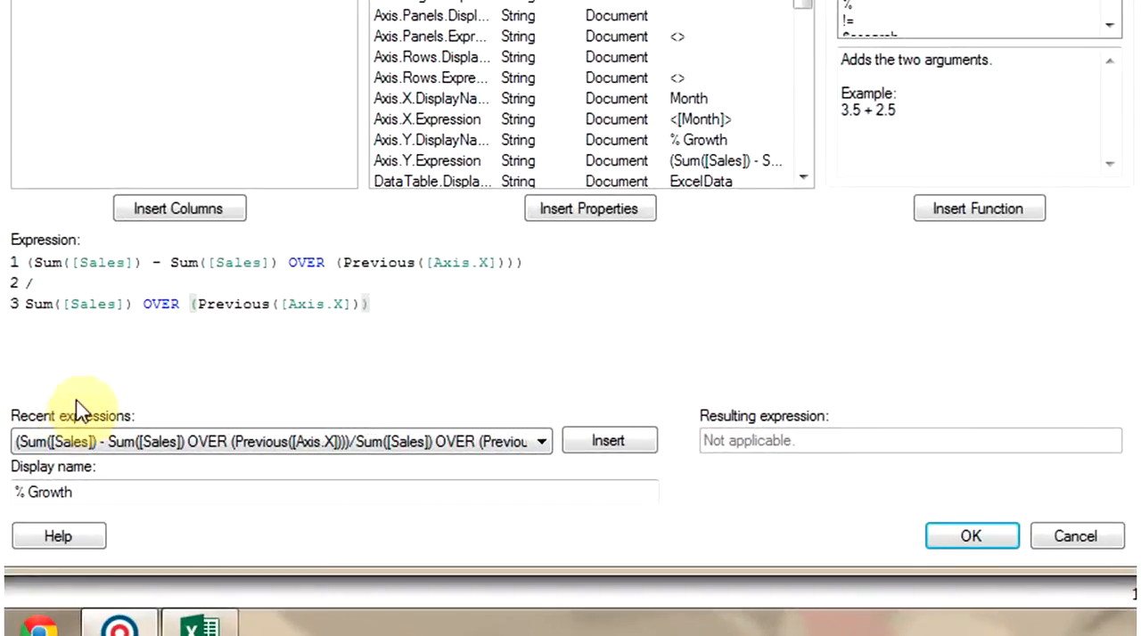
pyautogui.doubleClick(44, 262)
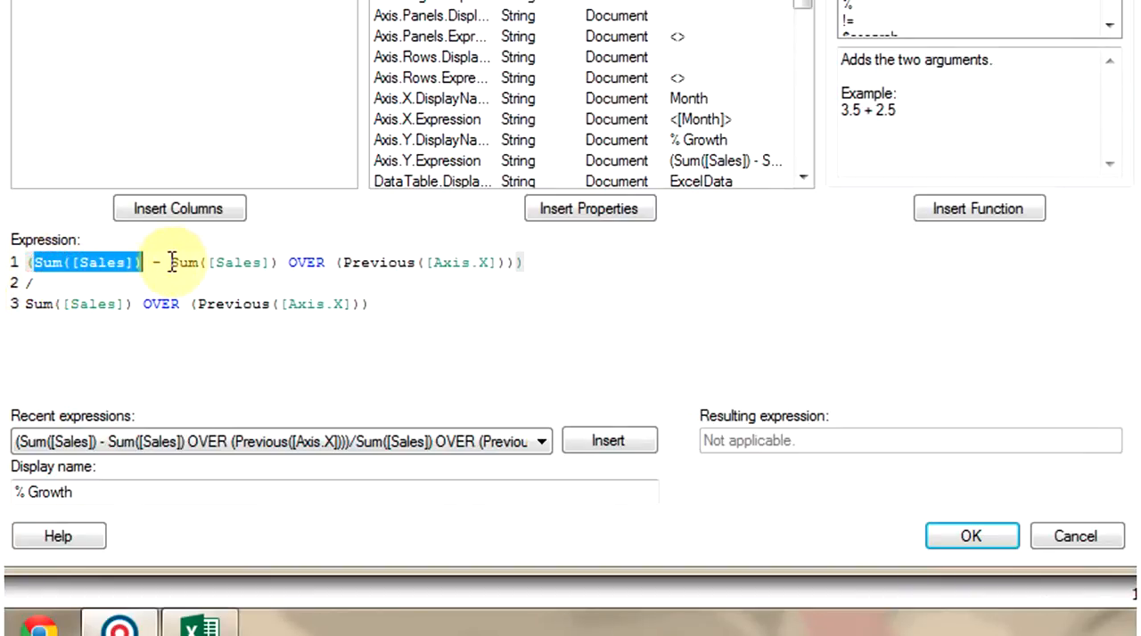
pyautogui.moveTo(174, 262); pyautogui.dragTo(495, 262)
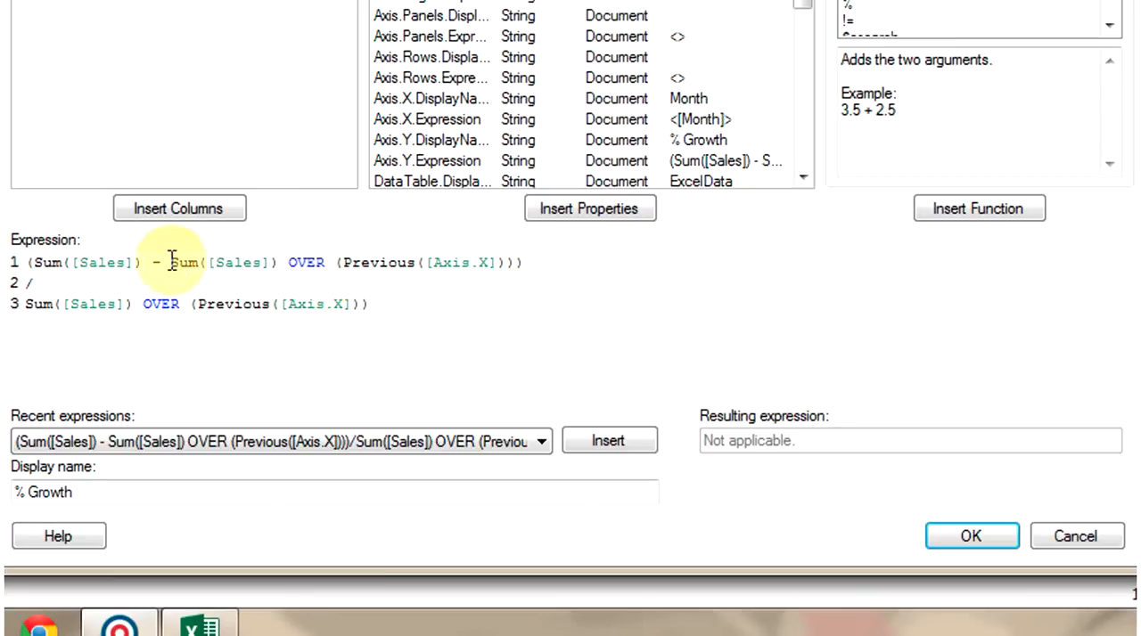
pyautogui.moveTo(171, 262); pyautogui.dragTo(499, 262)
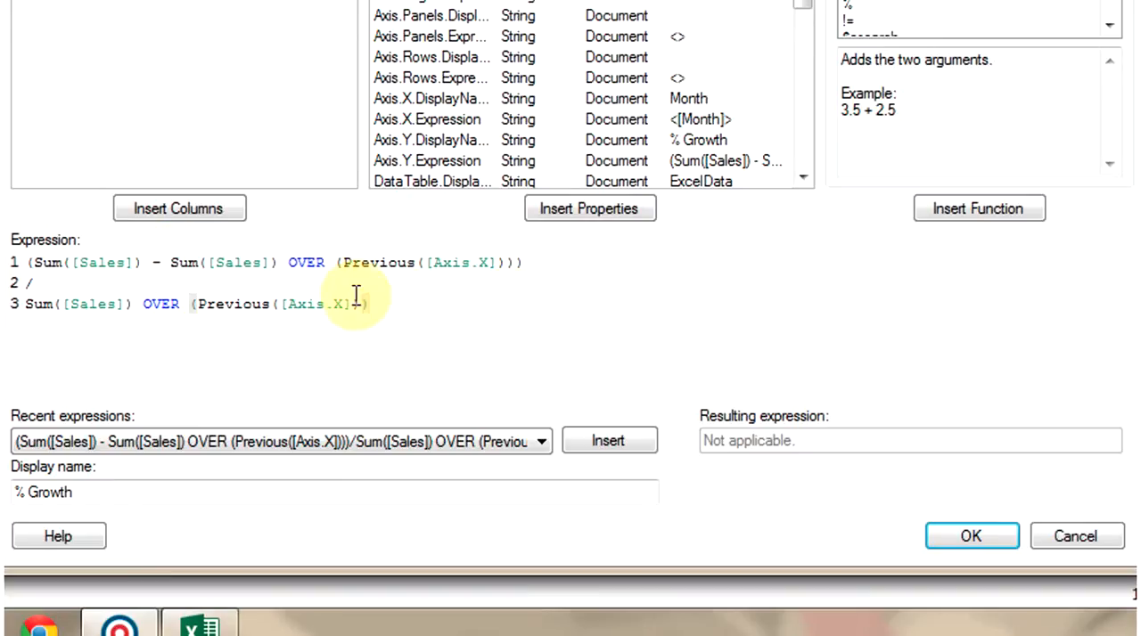
pyautogui.doubleClick(378, 262)
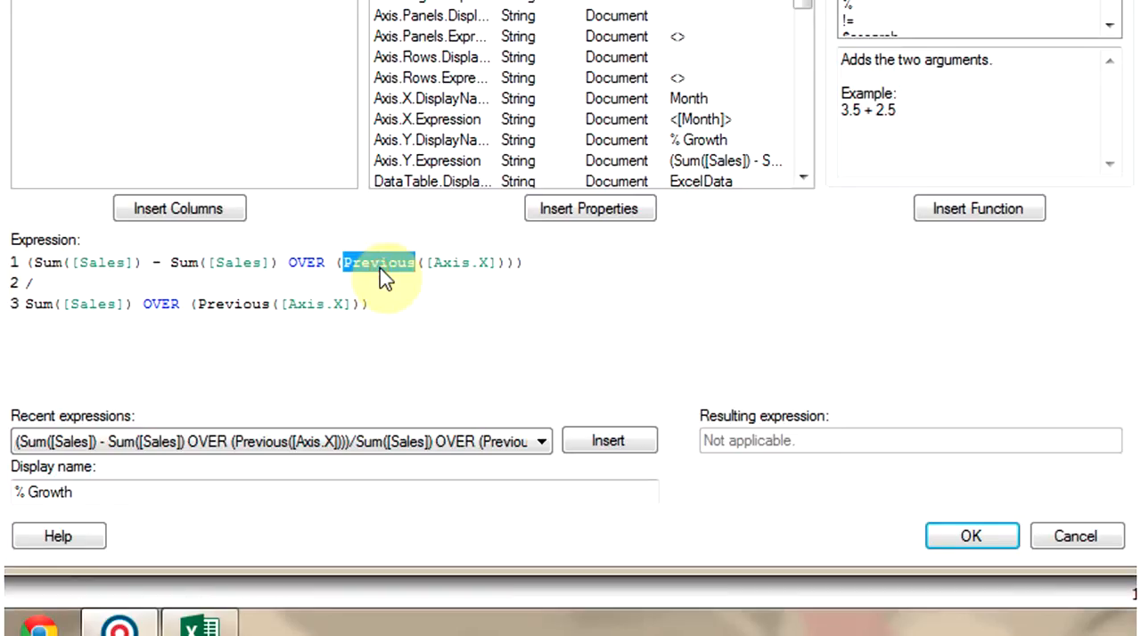
pyautogui.moveTo(460, 268)
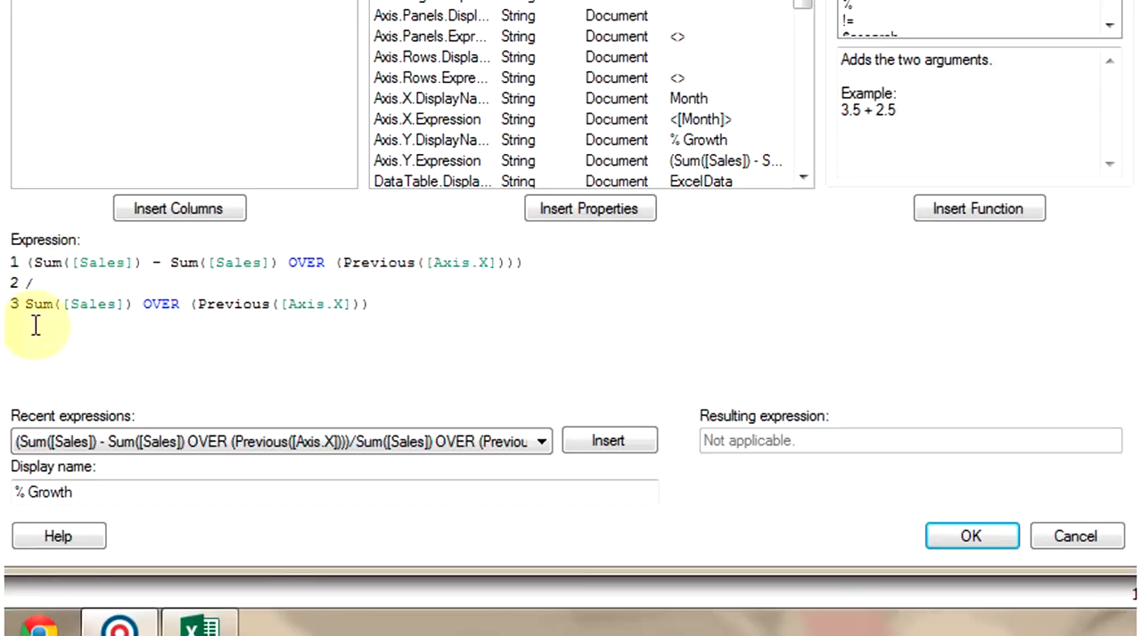
pyautogui.moveTo(27, 303); pyautogui.dragTo(330, 303)
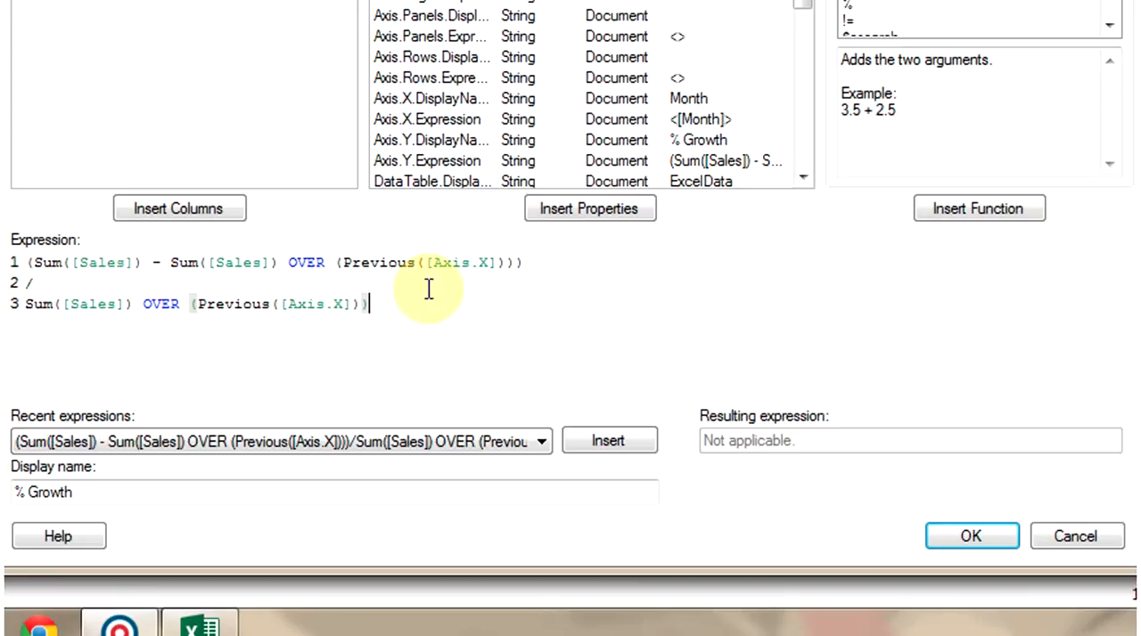
pyautogui.click(970, 535)
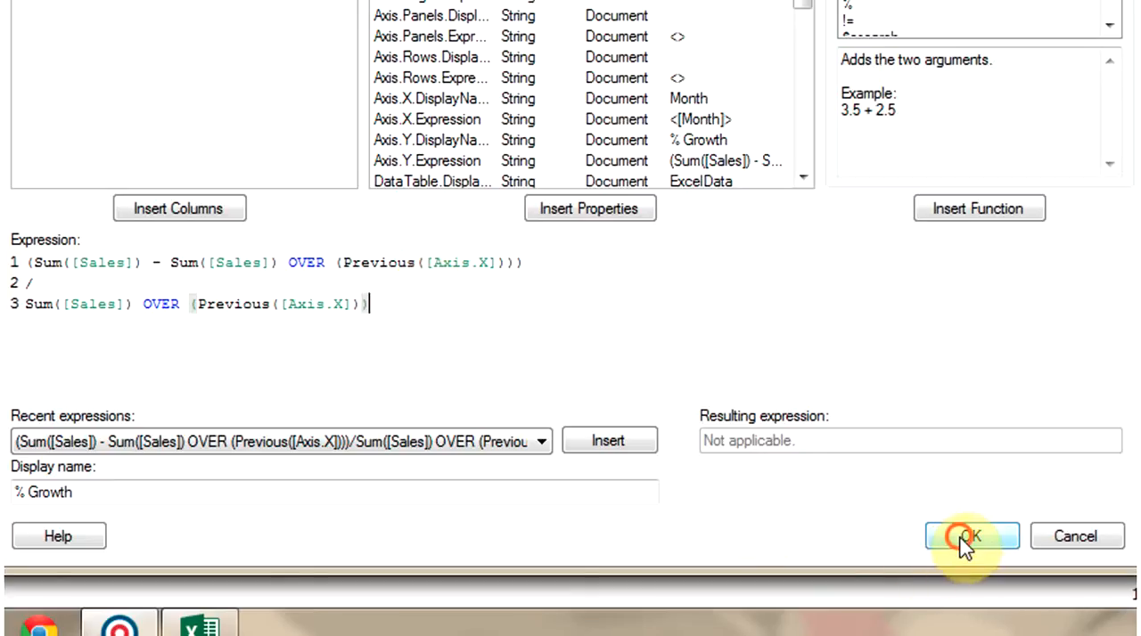
pyautogui.click(970, 535)
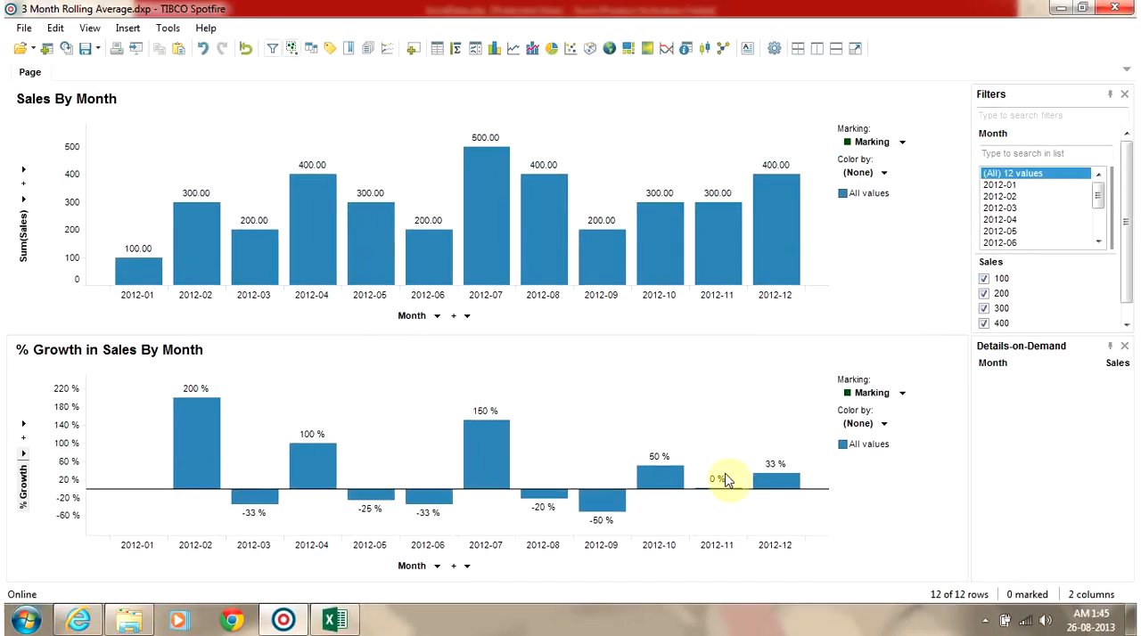
pyautogui.rightClick(727, 480)
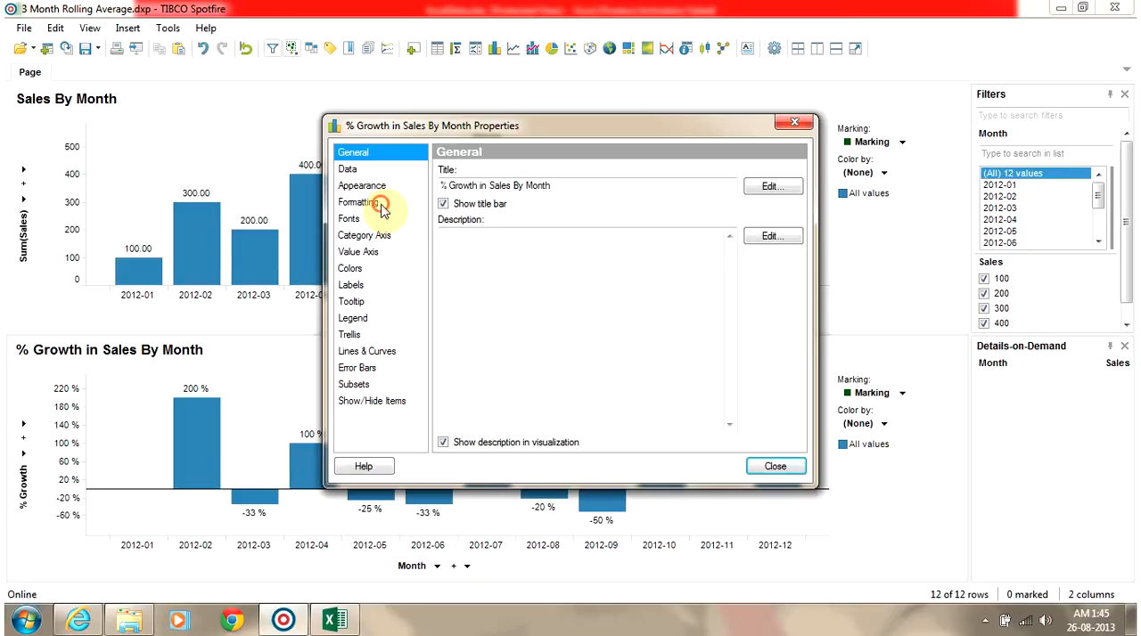
pyautogui.click(357, 203)
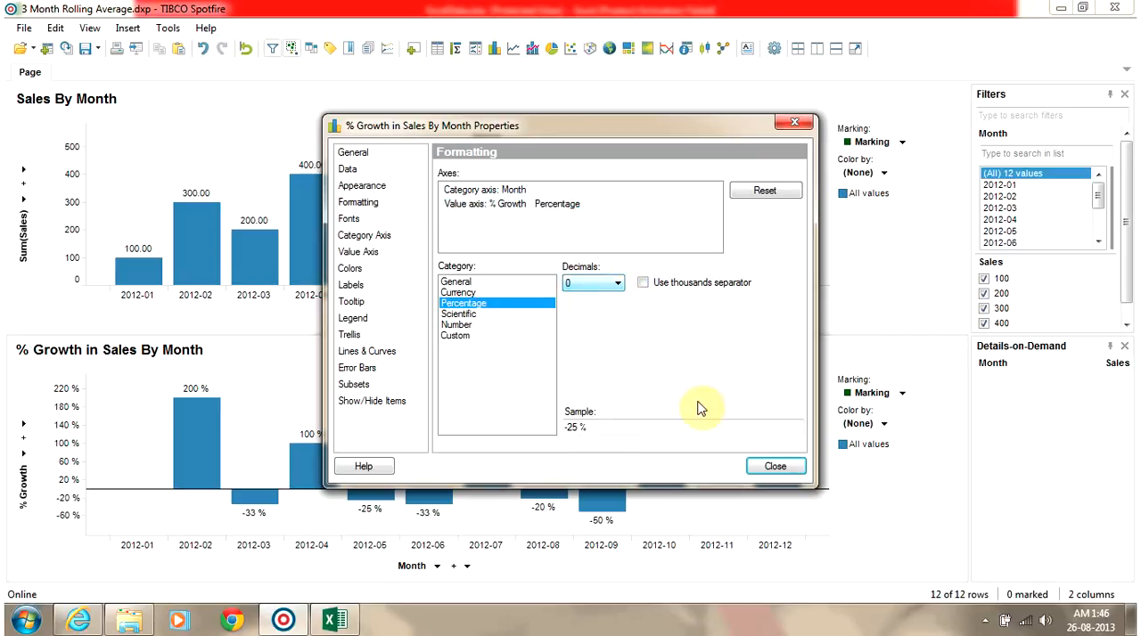
pyautogui.click(774, 467)
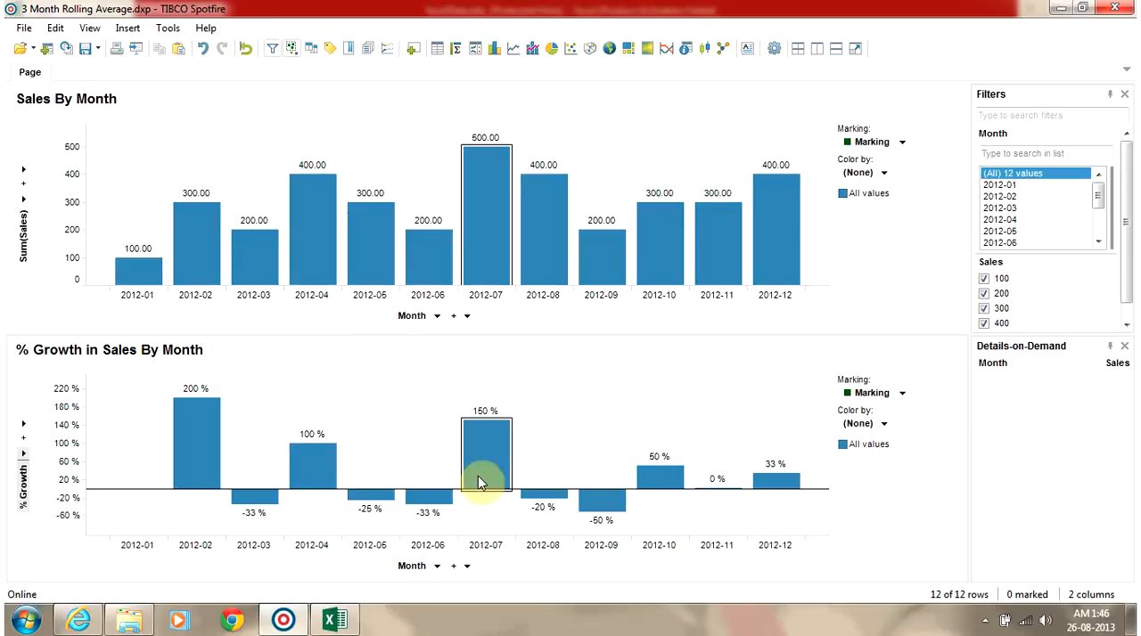
pyautogui.moveTo(781, 481)
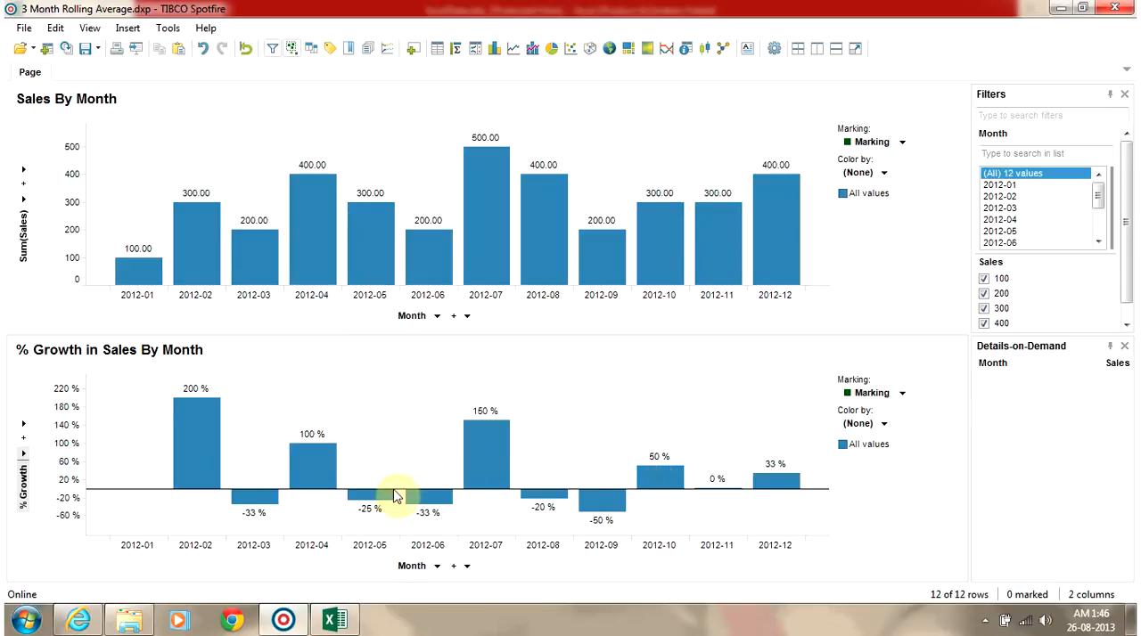
pyautogui.moveTo(431, 524)
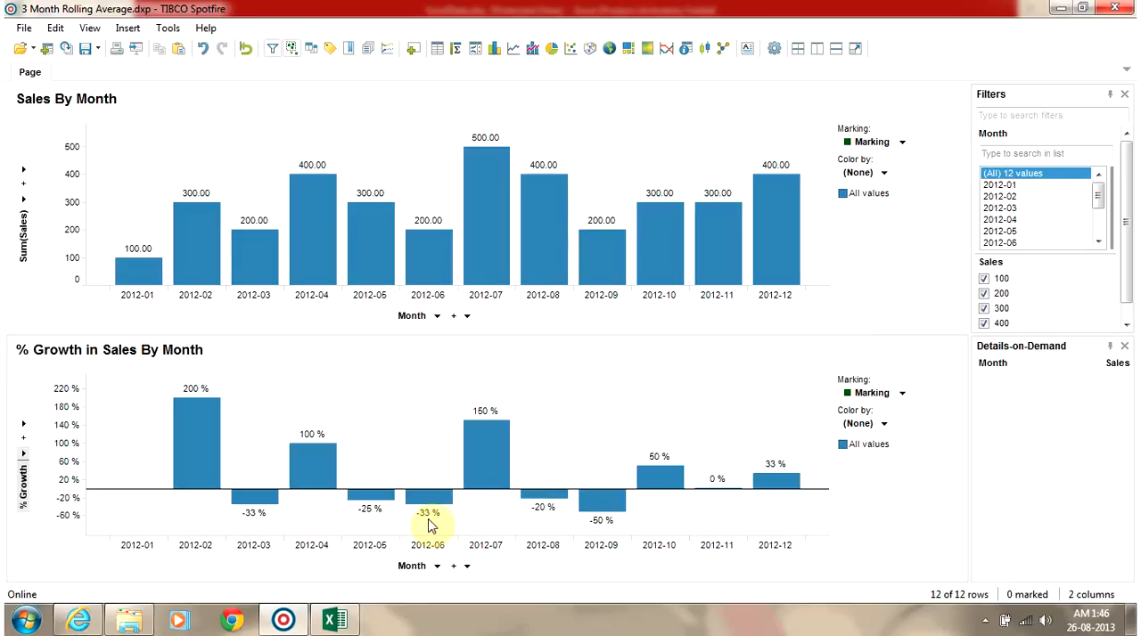
pyautogui.moveTo(253, 525)
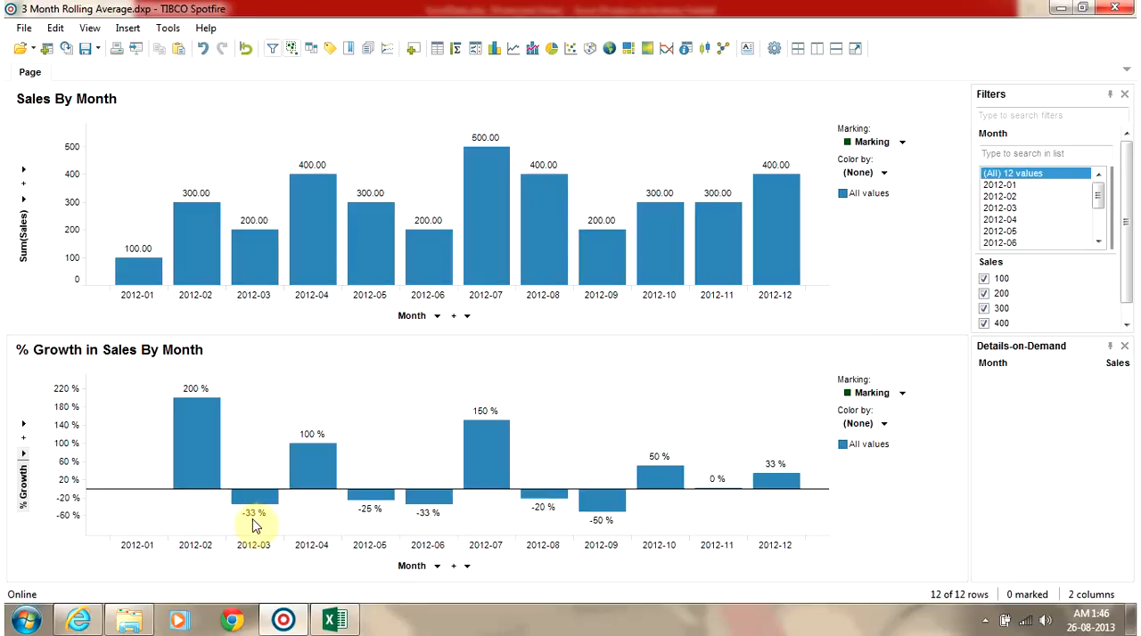
pyautogui.moveTo(206, 399)
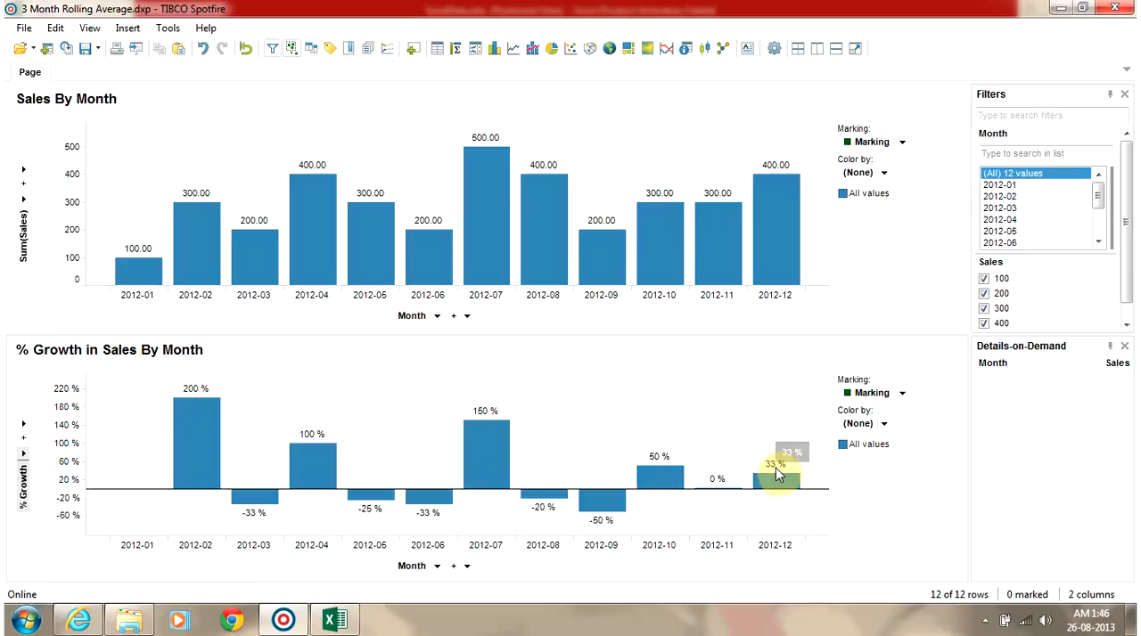
pyautogui.moveTo(780, 477)
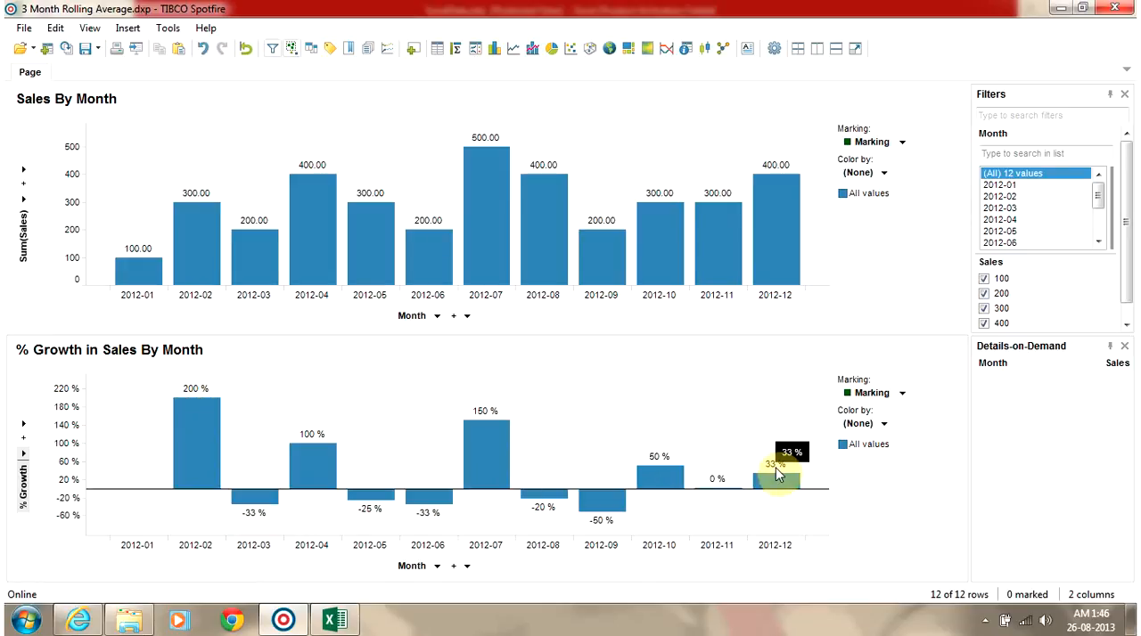